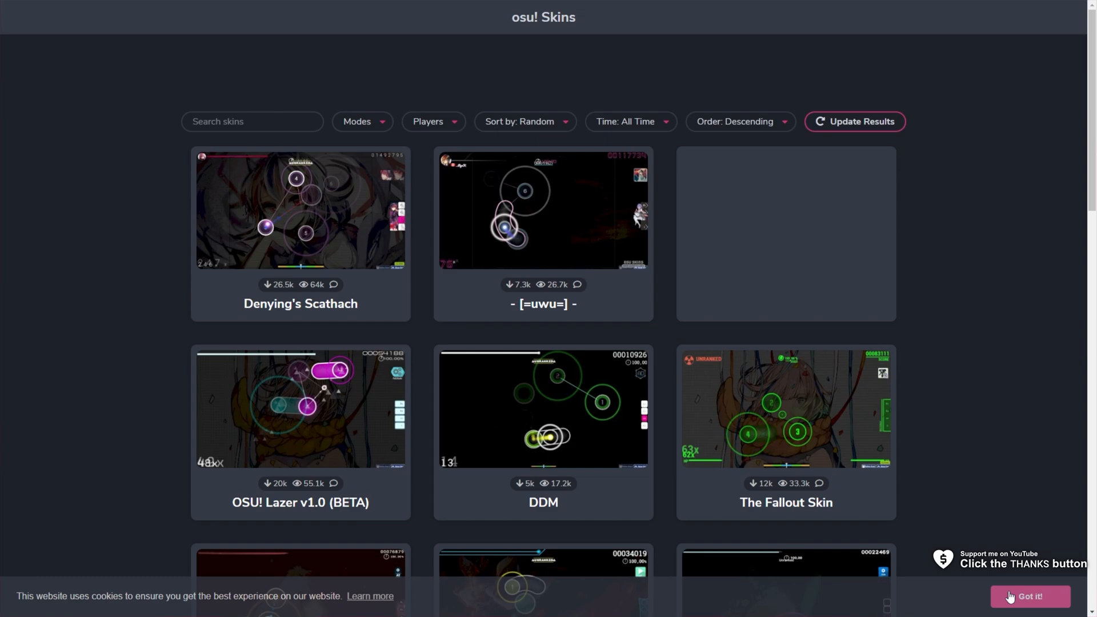
- Dismiss the cookie notice and scroll the skin gallery down to the (Music & Beat) O2Jam skin
left_click(1029, 597)
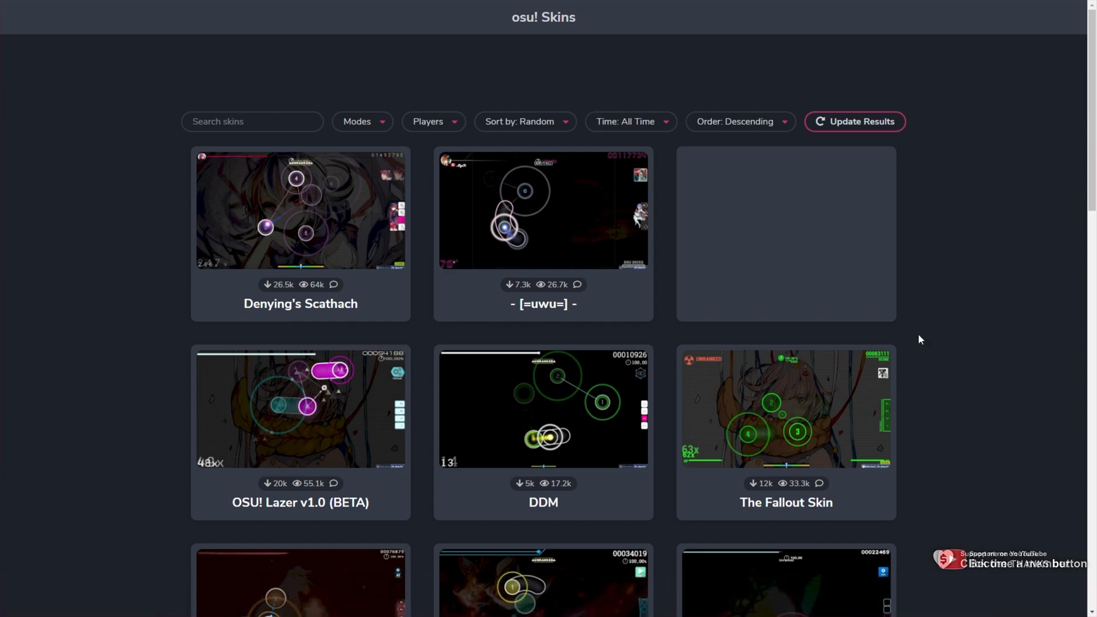
scroll("up", 3)
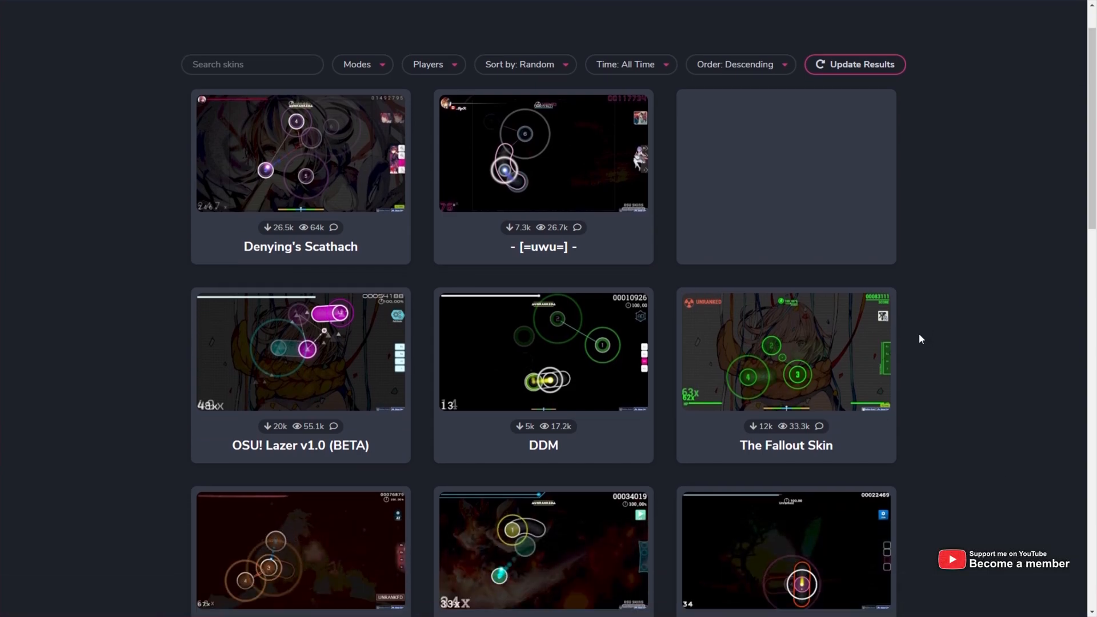
scroll("down", 3)
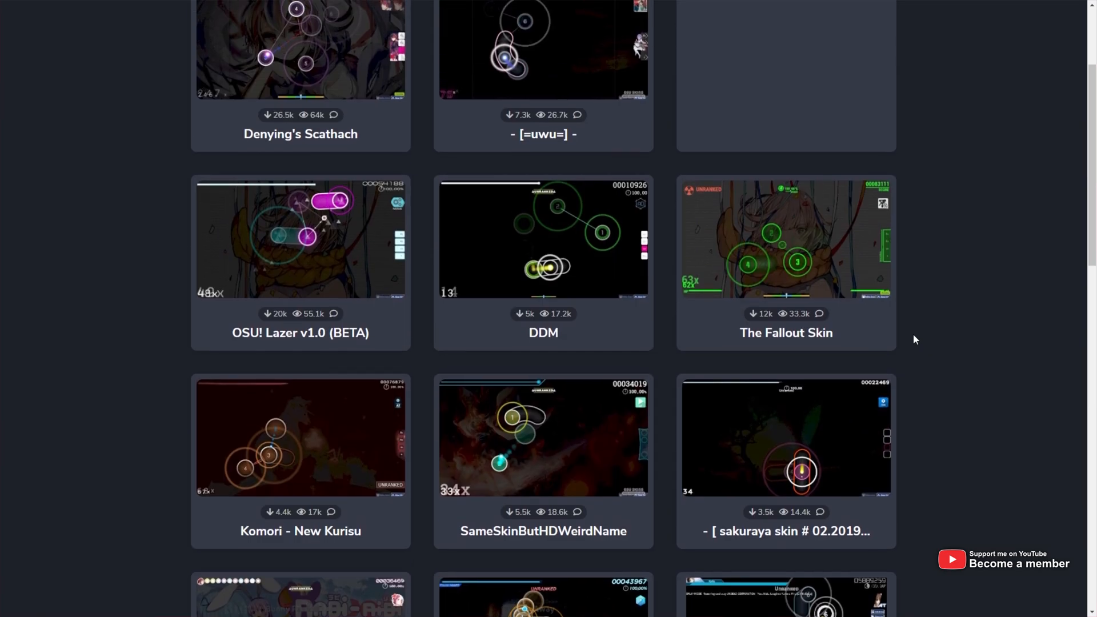
scroll("up", 3)
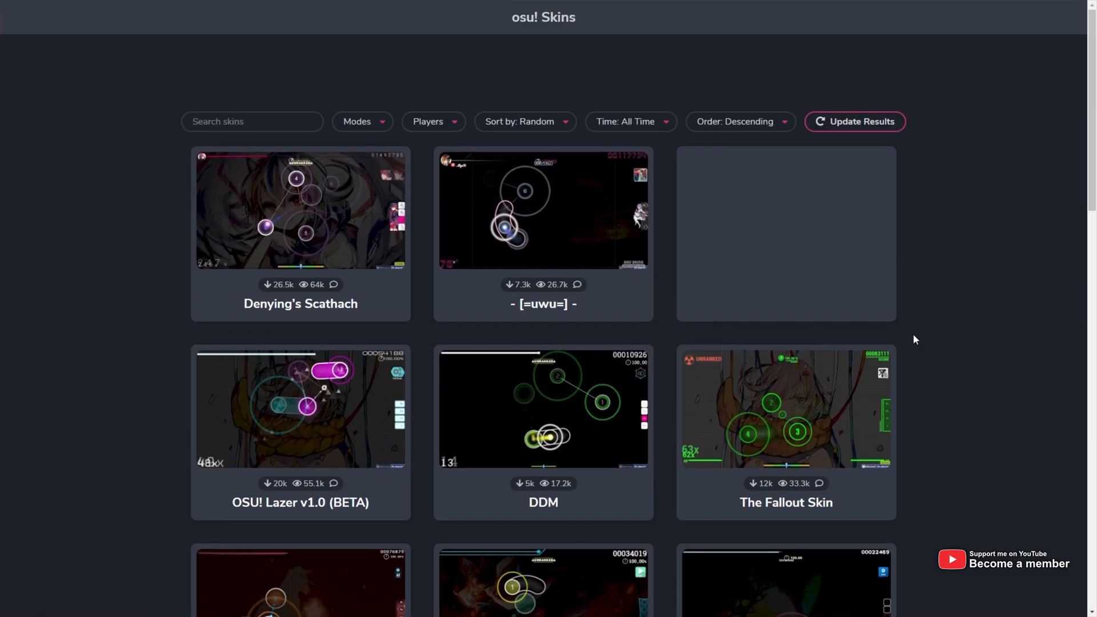
mouse_move(992, 283)
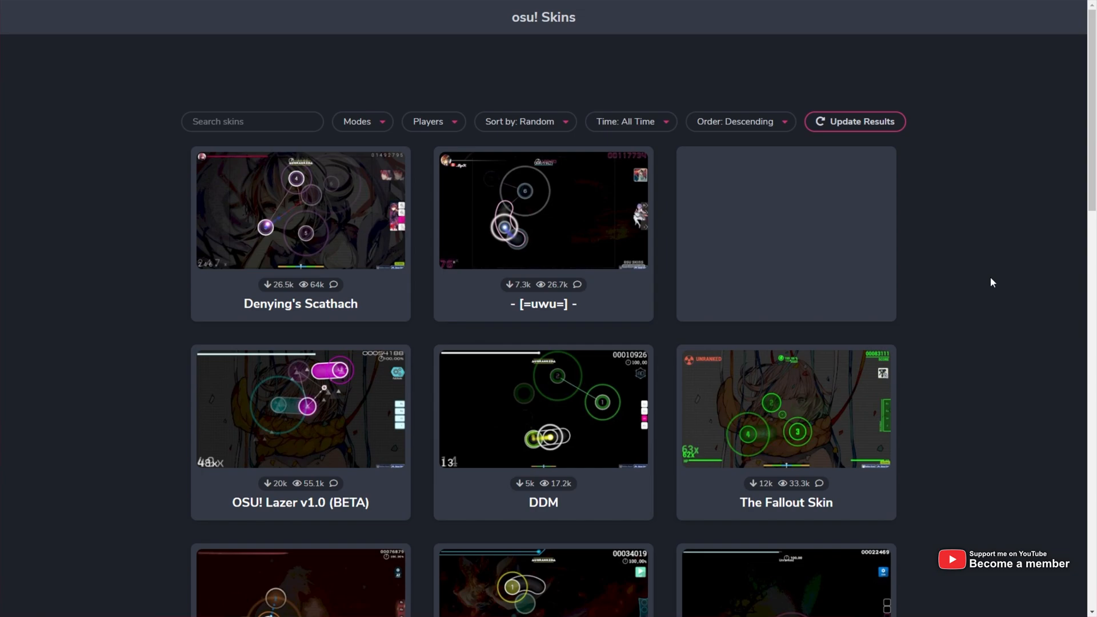
mouse_move(288, 301)
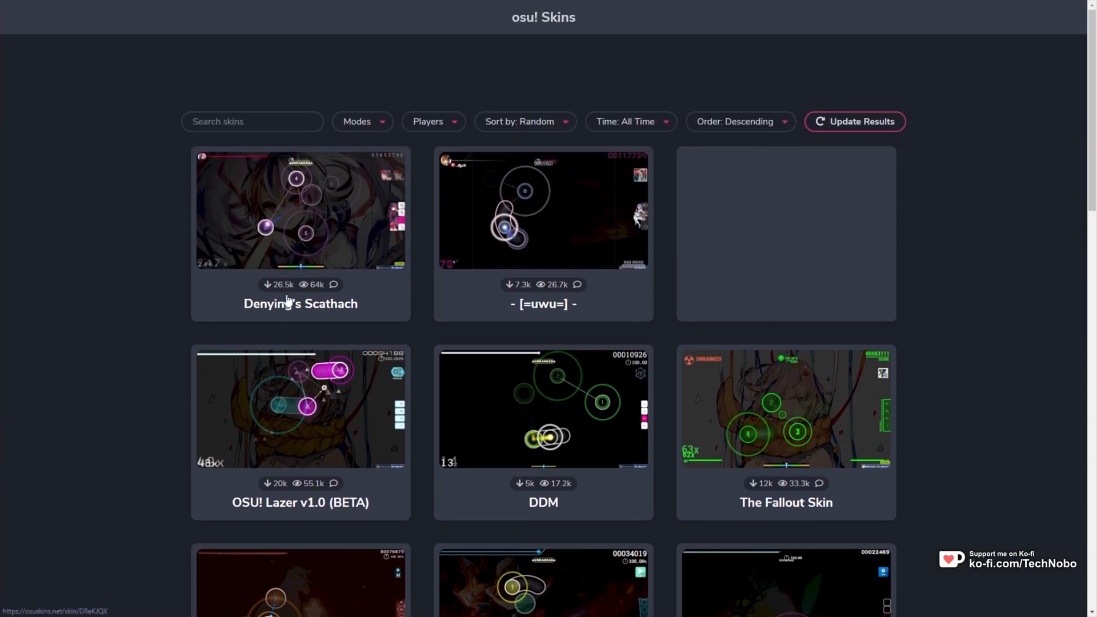
mouse_move(689, 119)
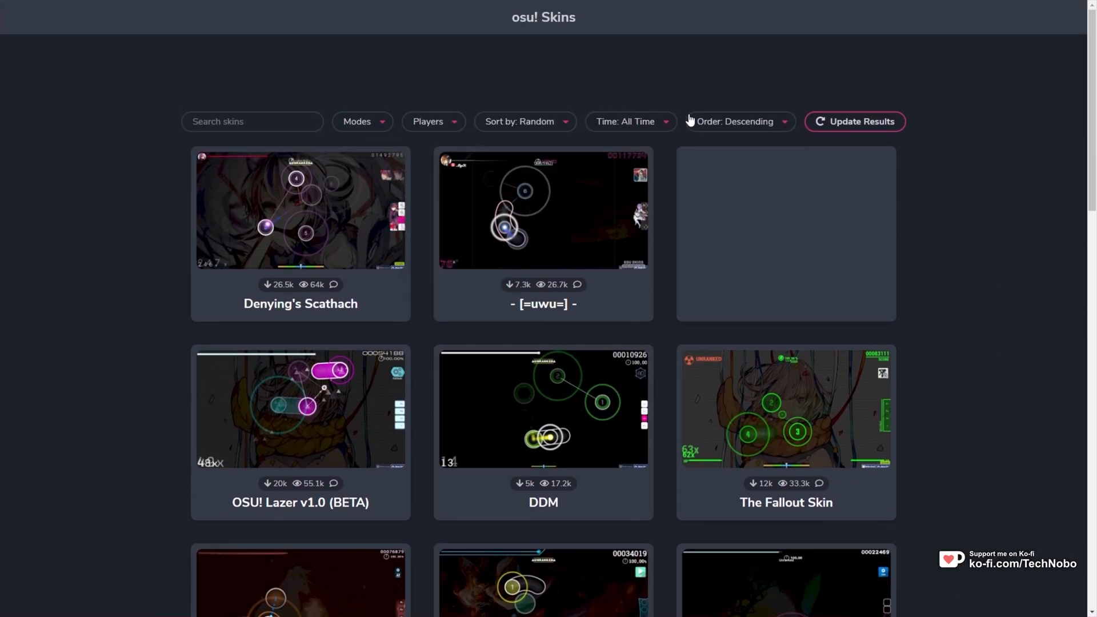
scroll("down", 3)
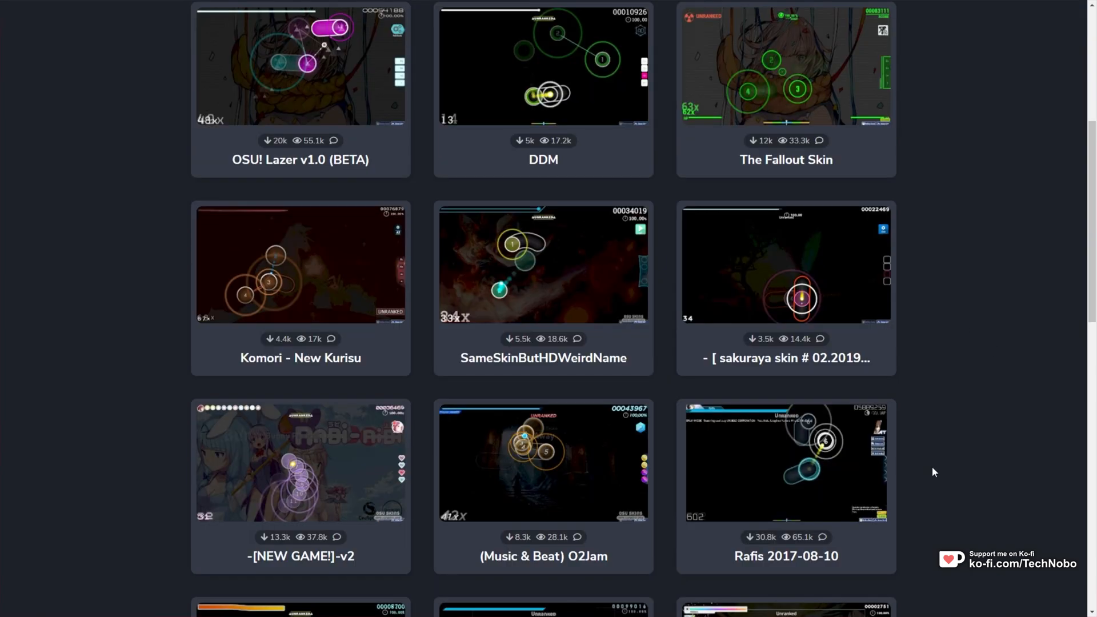
mouse_move(607, 478)
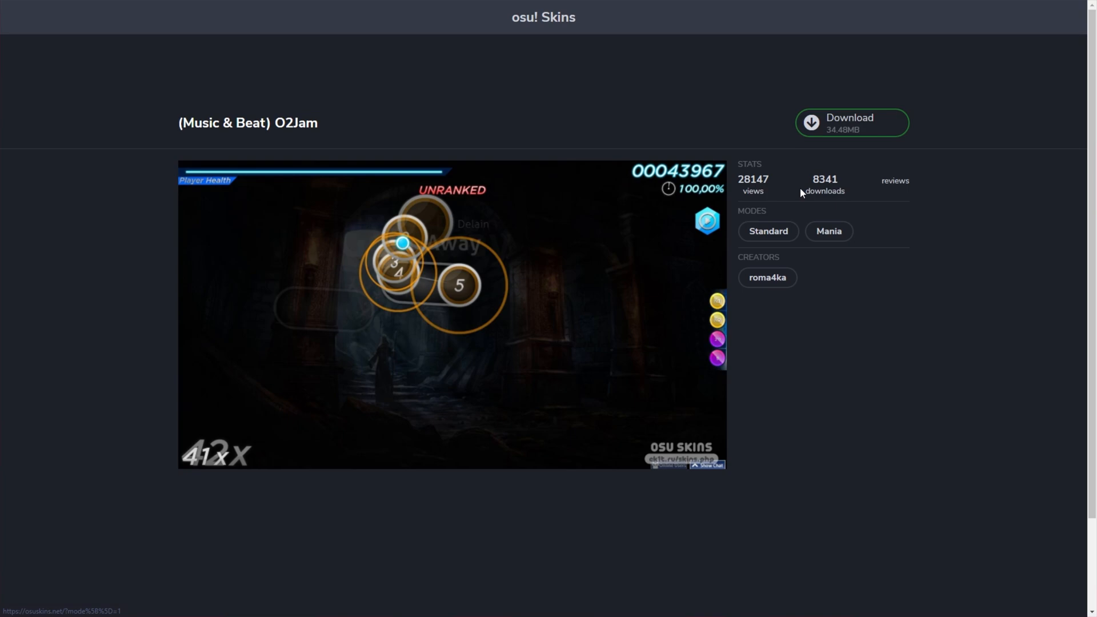
- Download the (Music & Beat) O2Jam skin from its page
left_click(851, 122)
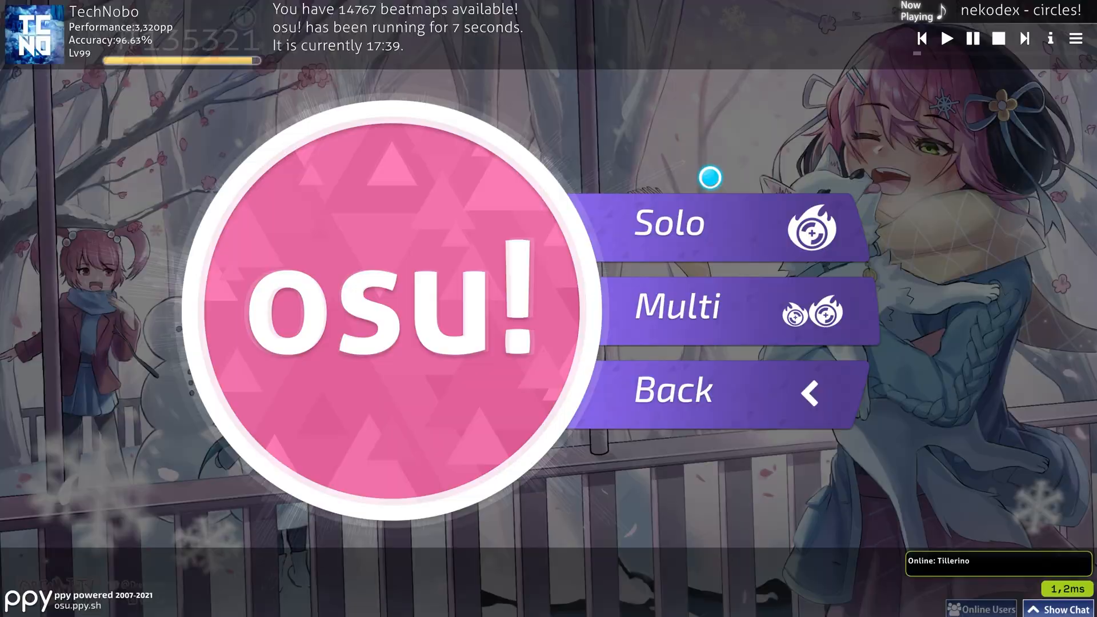
- Enter Solo mode from the main menu to reach song selection
left_click(668, 223)
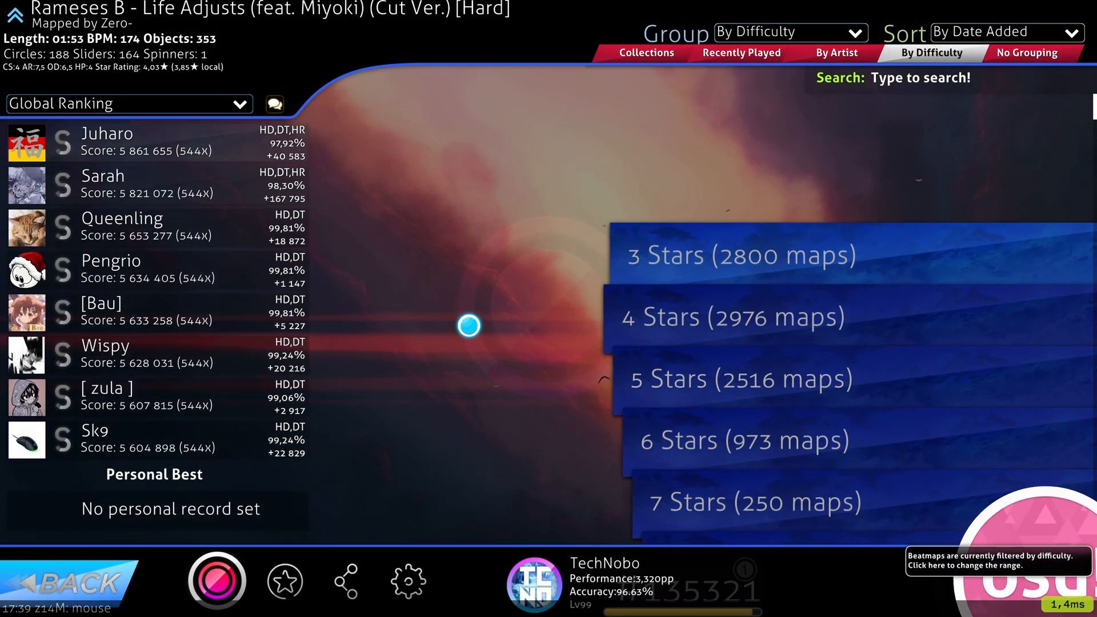
left_click(407, 582)
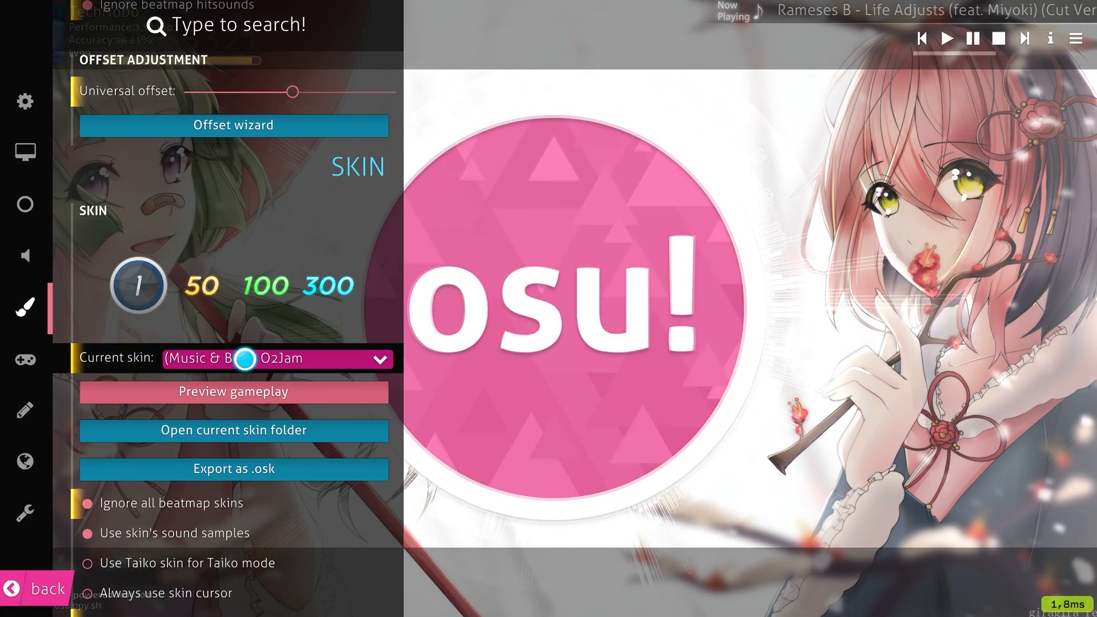
- Select E.CS r20200326 [HD] as the current skin from the installed skins list
left_click(379, 358)
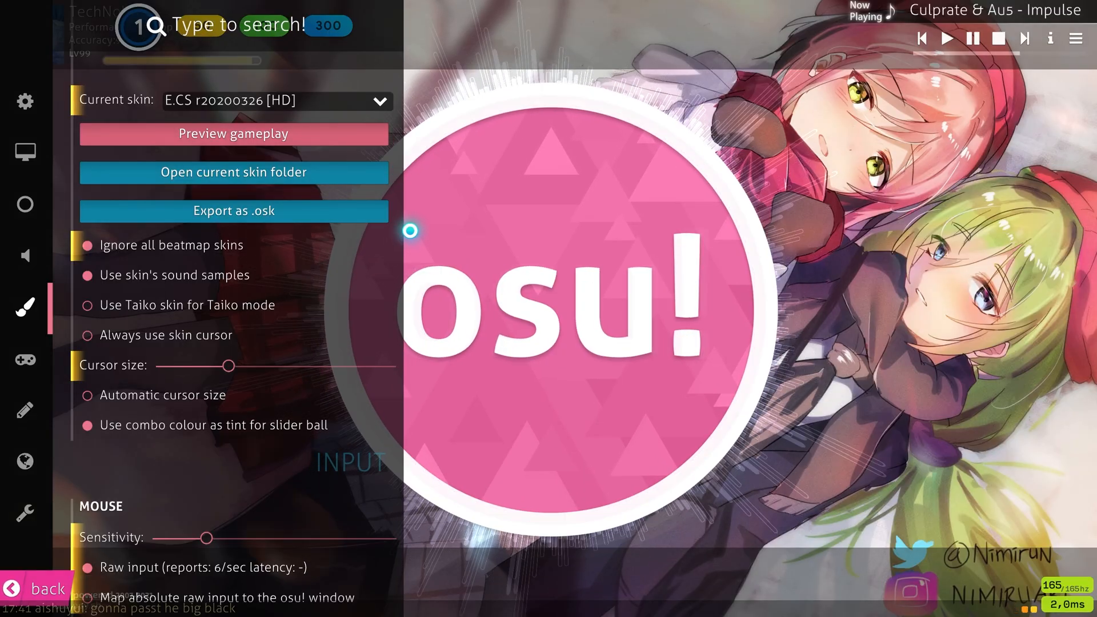
- Start the gameplay preview and try CS Skin ver.6.9 DUB Edition Remix and another installed skin
left_click(233, 133)
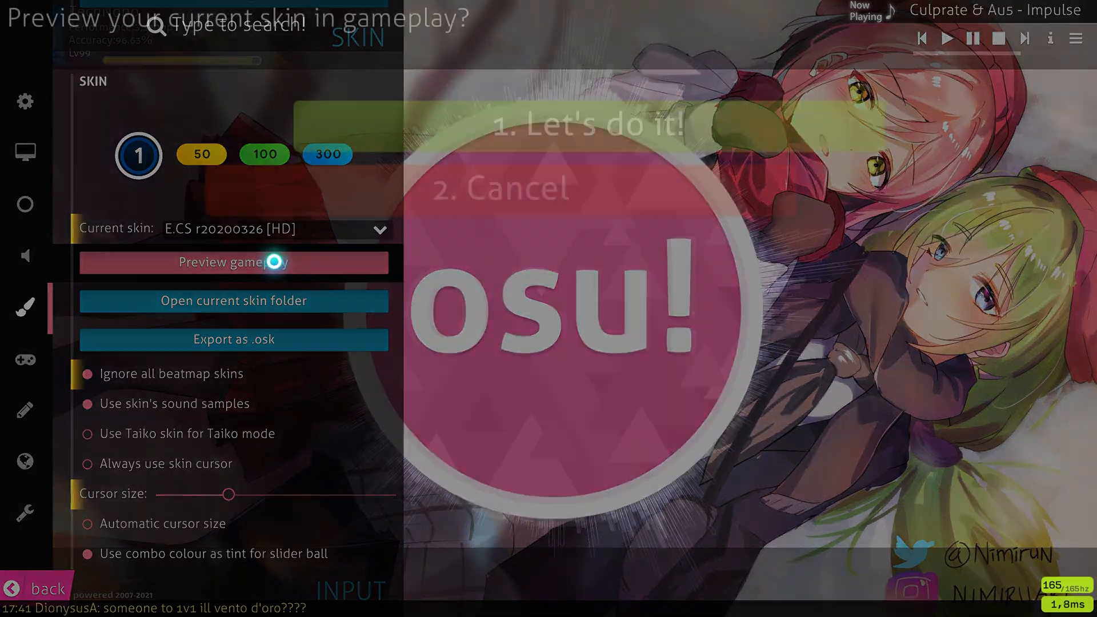
left_click(233, 263)
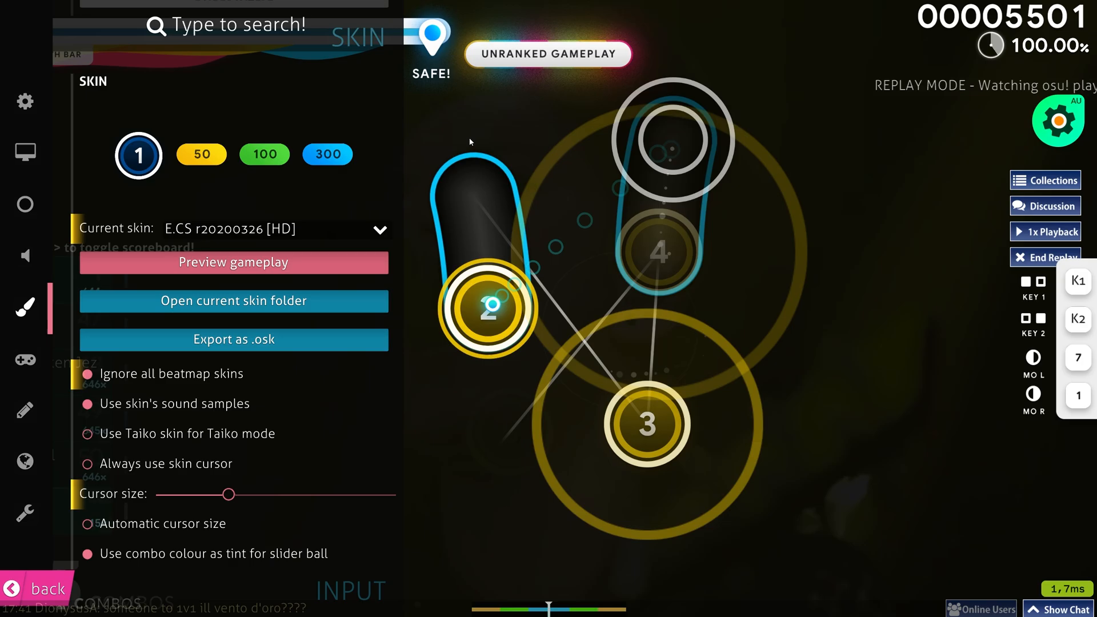
left_click(378, 230)
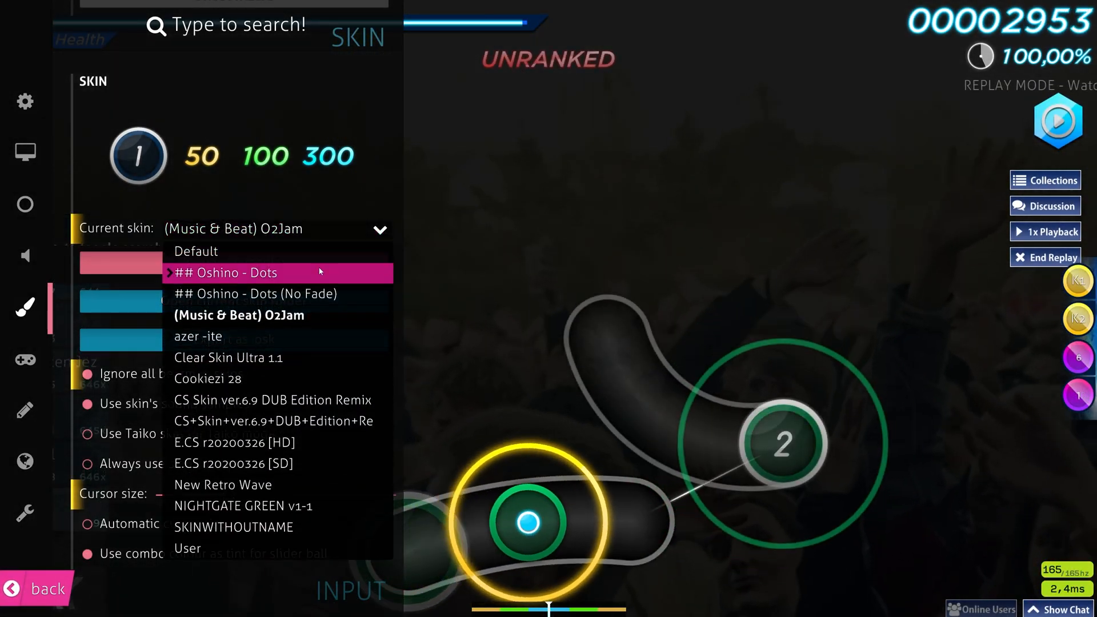
left_click(272, 400)
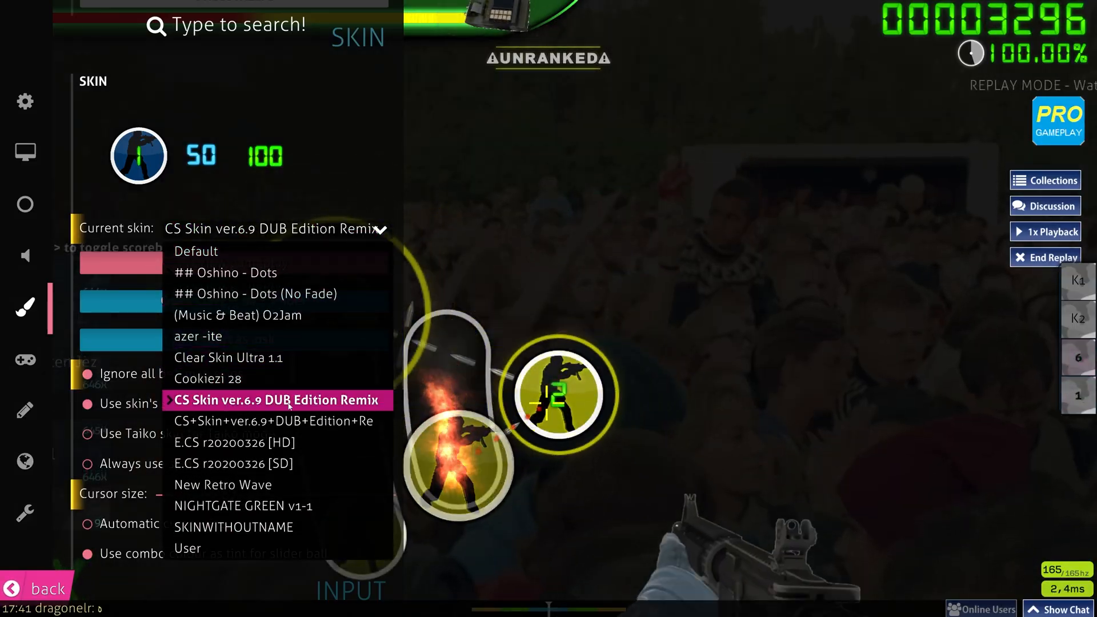
left_click(276, 421)
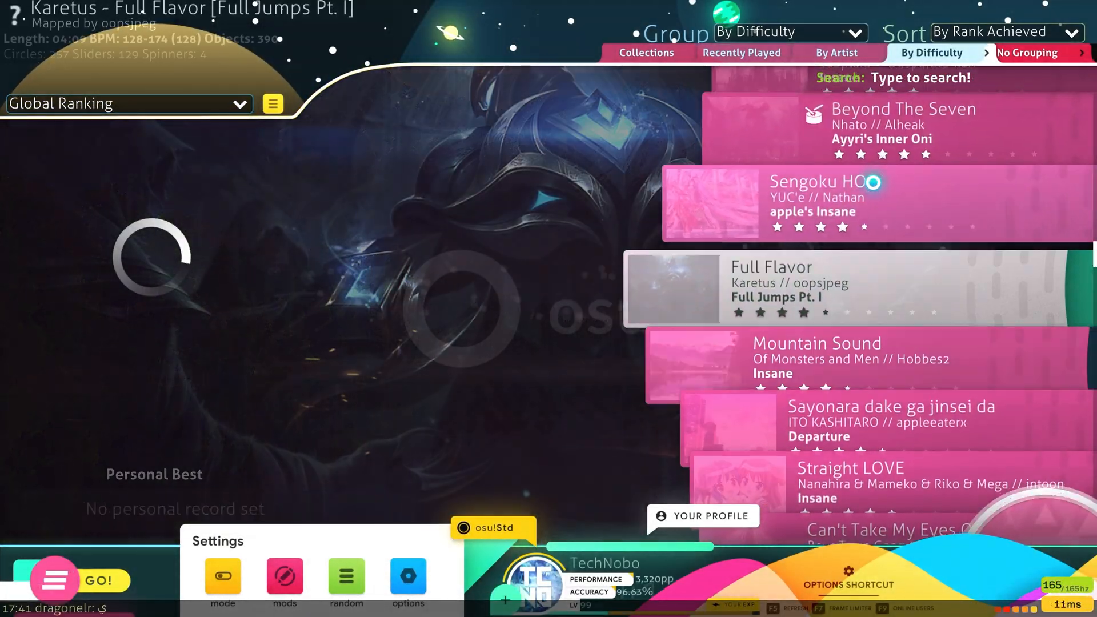
- Start playing the Full Flavor beatmap with the chosen skin
left_click(98, 581)
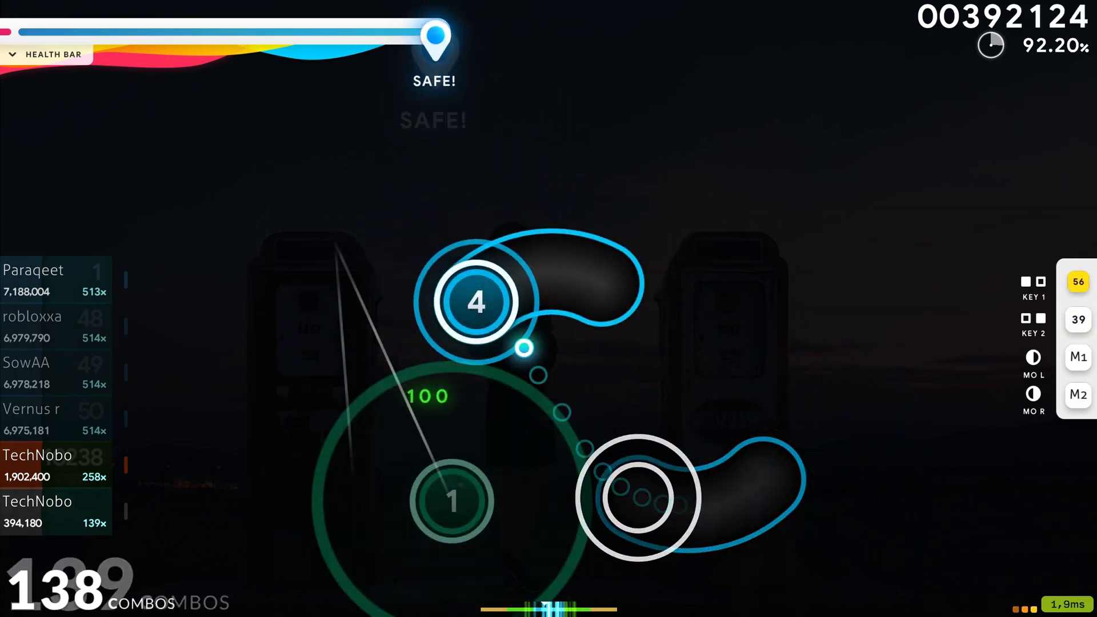